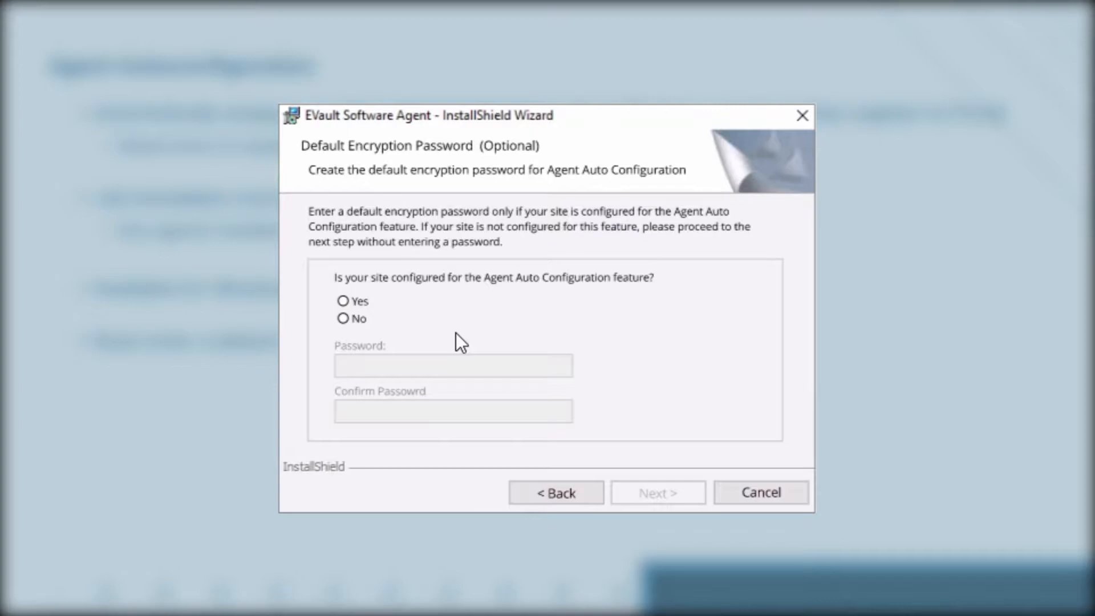
mouse_move(388, 319)
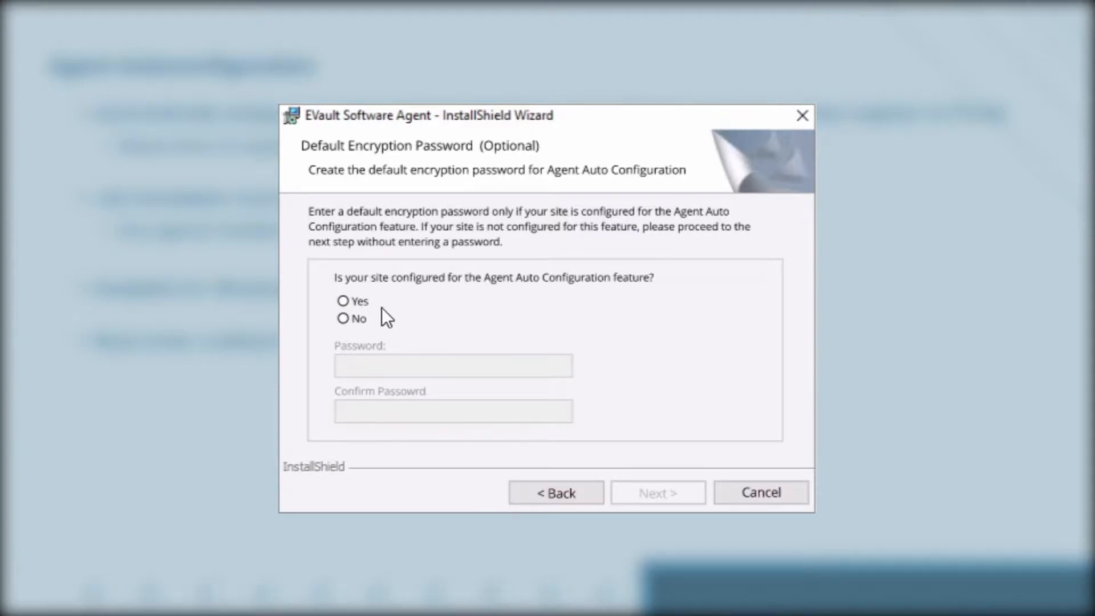
- Navigate to the Agent Auto Configuration Child Site's auto configuration settings
left_click(341, 301)
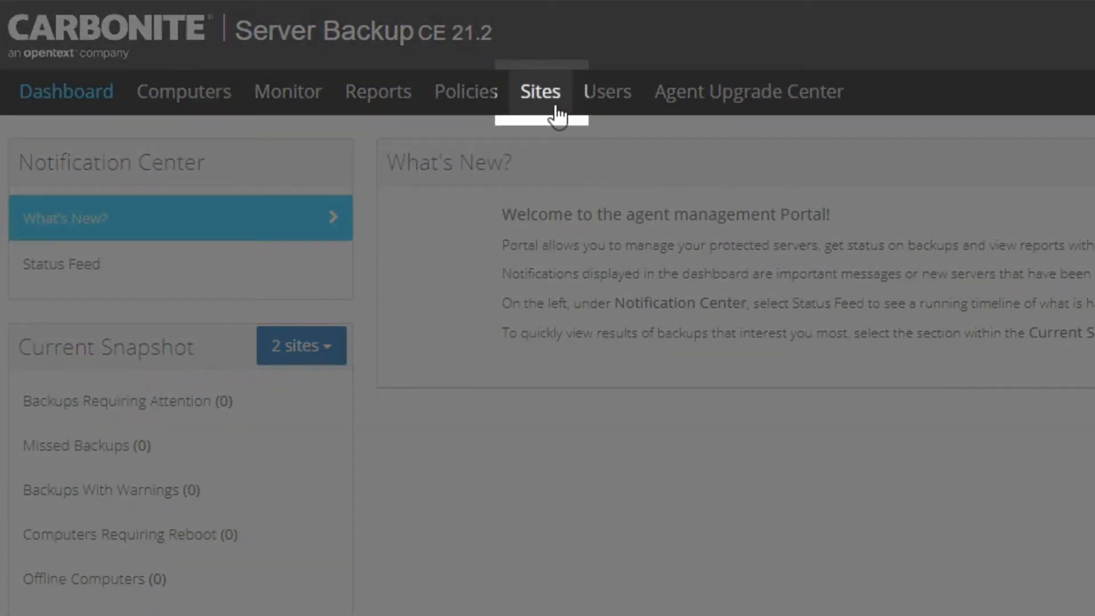
left_click(541, 91)
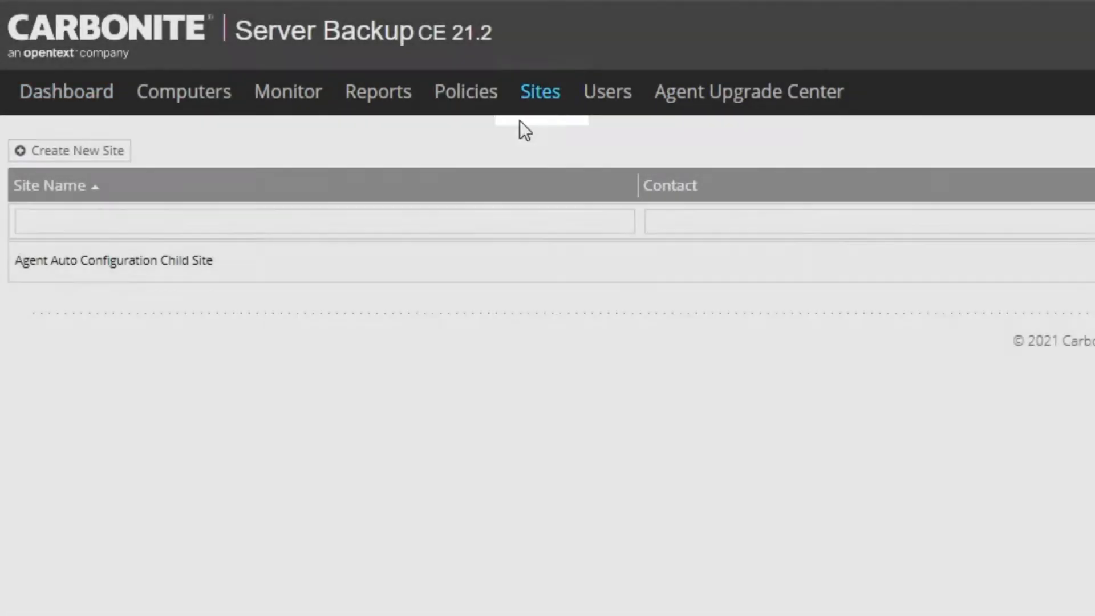
left_click(114, 260)
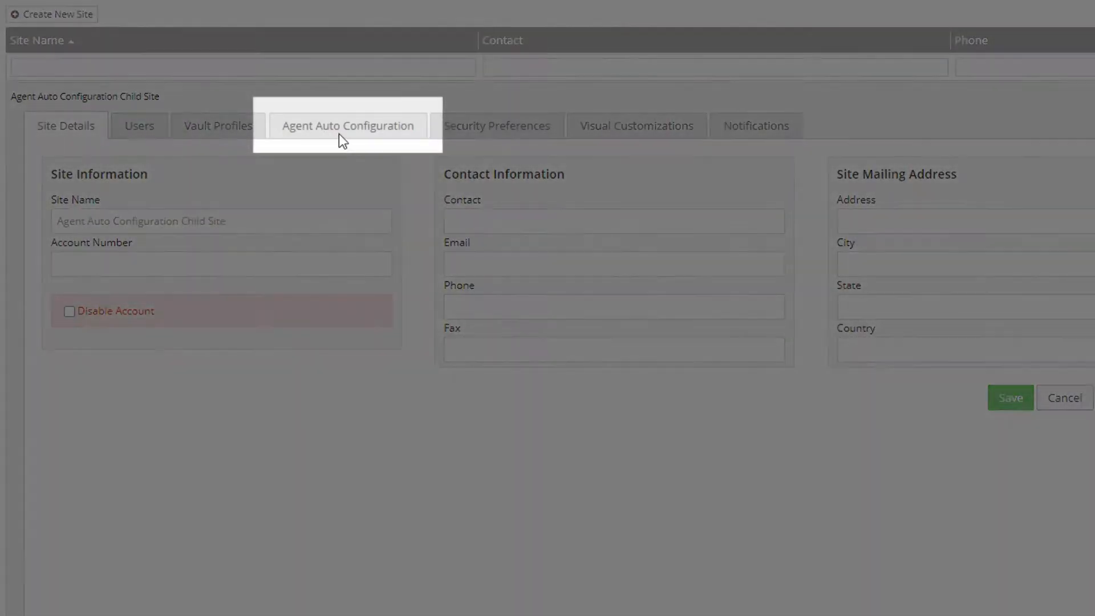
left_click(346, 126)
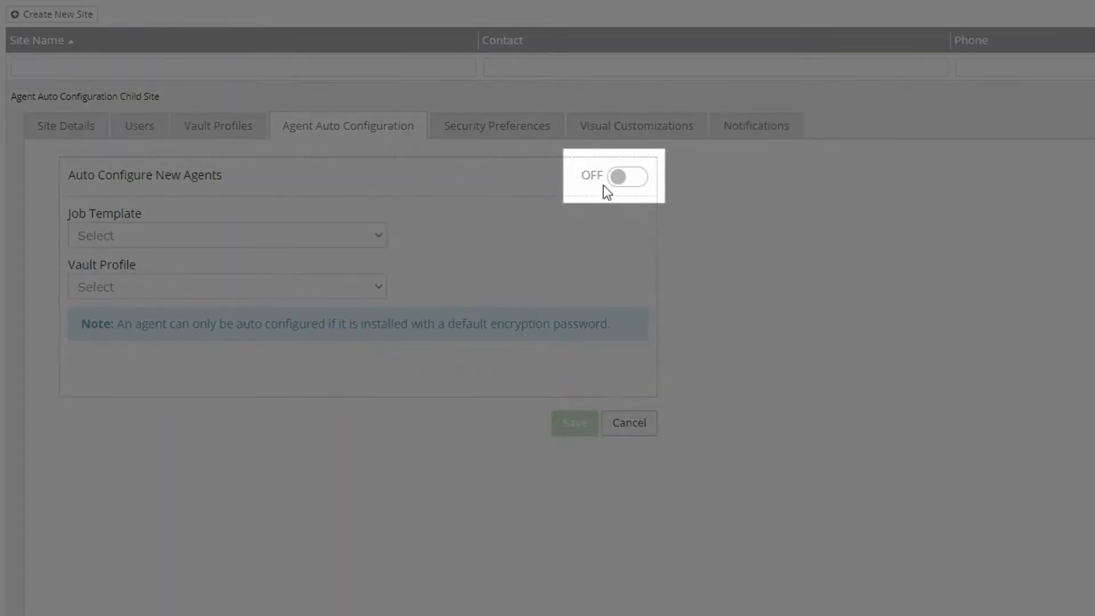
- Turn on auto configuration of new agents with the Local_System_Basic template and Main Vault profile
left_click(627, 176)
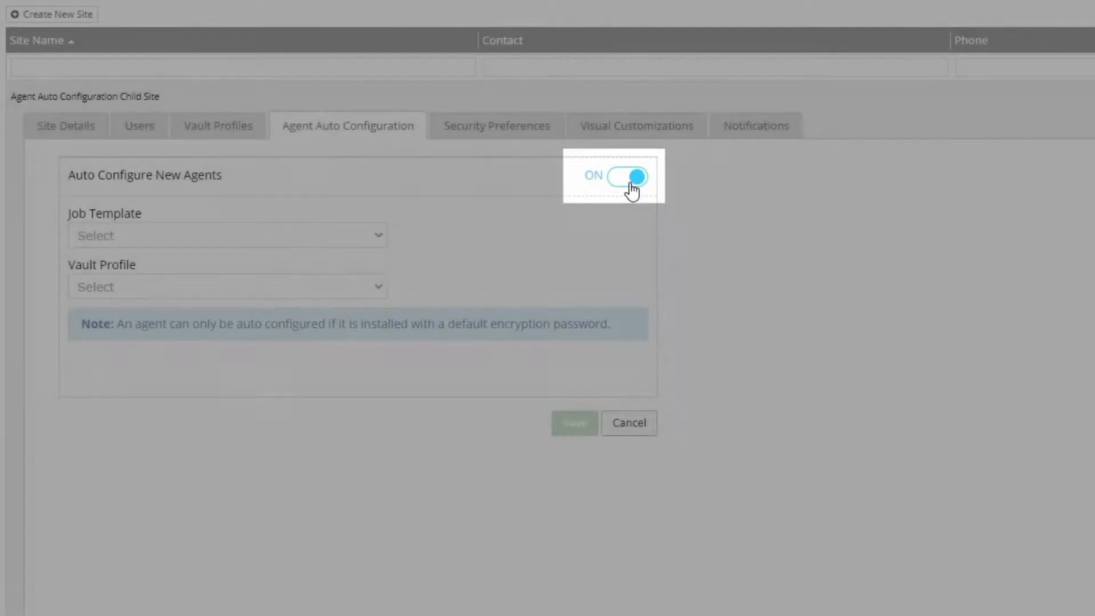
left_click(227, 235)
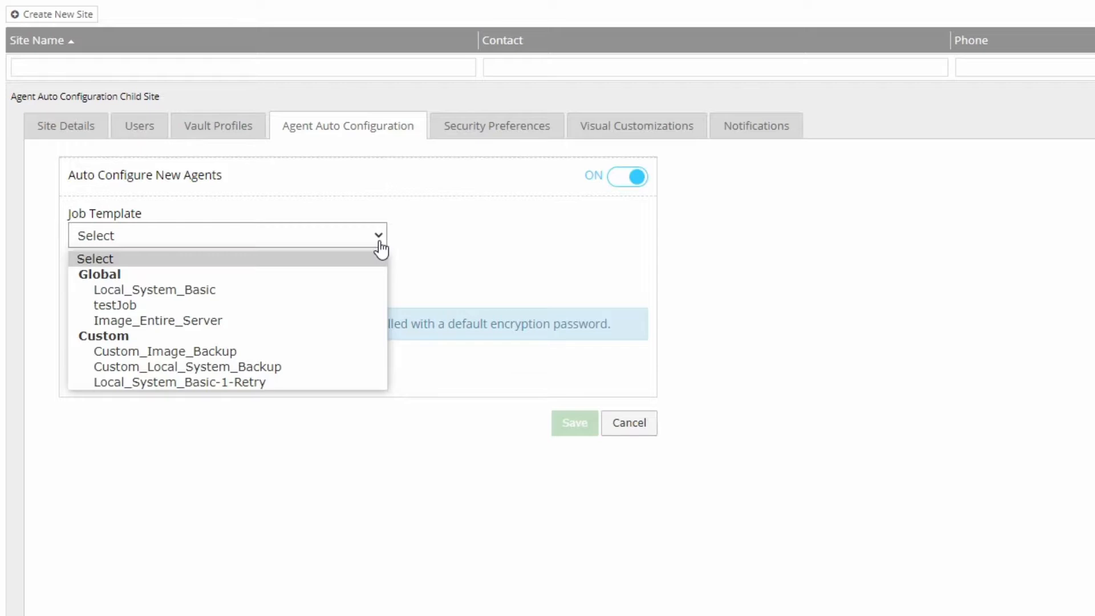
mouse_move(352, 295)
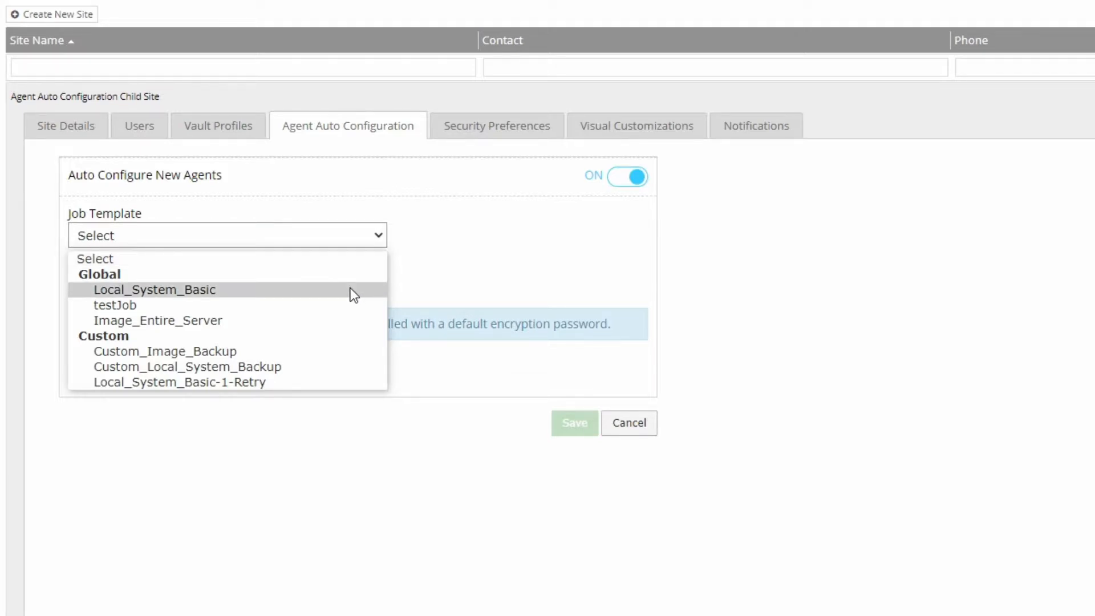
left_click(153, 290)
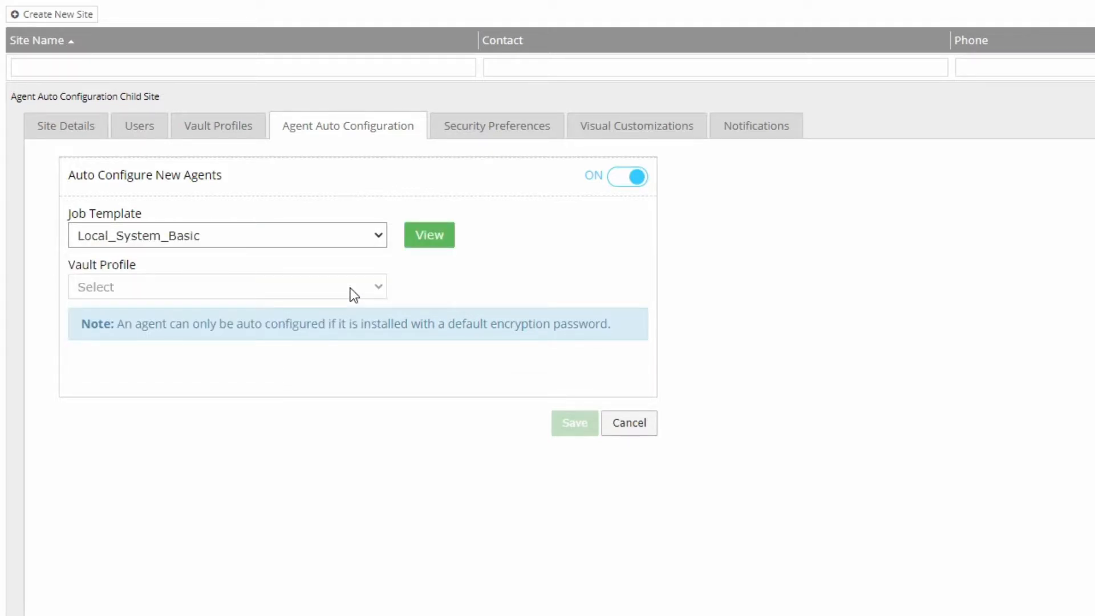
left_click(227, 287)
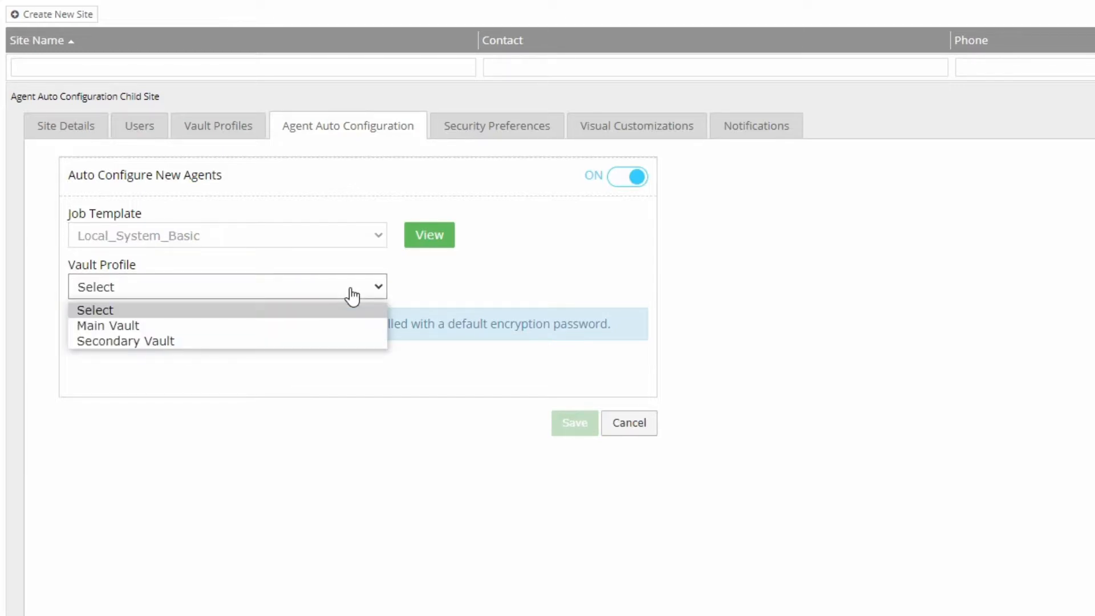
left_click(107, 325)
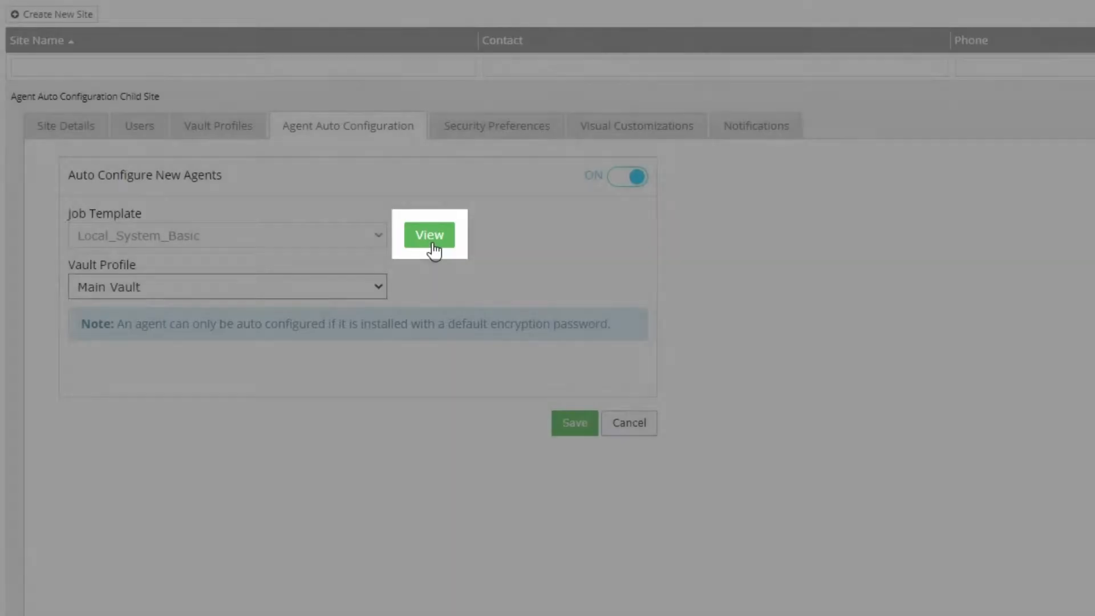
- Save an editable copy, Local_System_Basic-Copy, from the read-only Local_System_Basic template
left_click(429, 235)
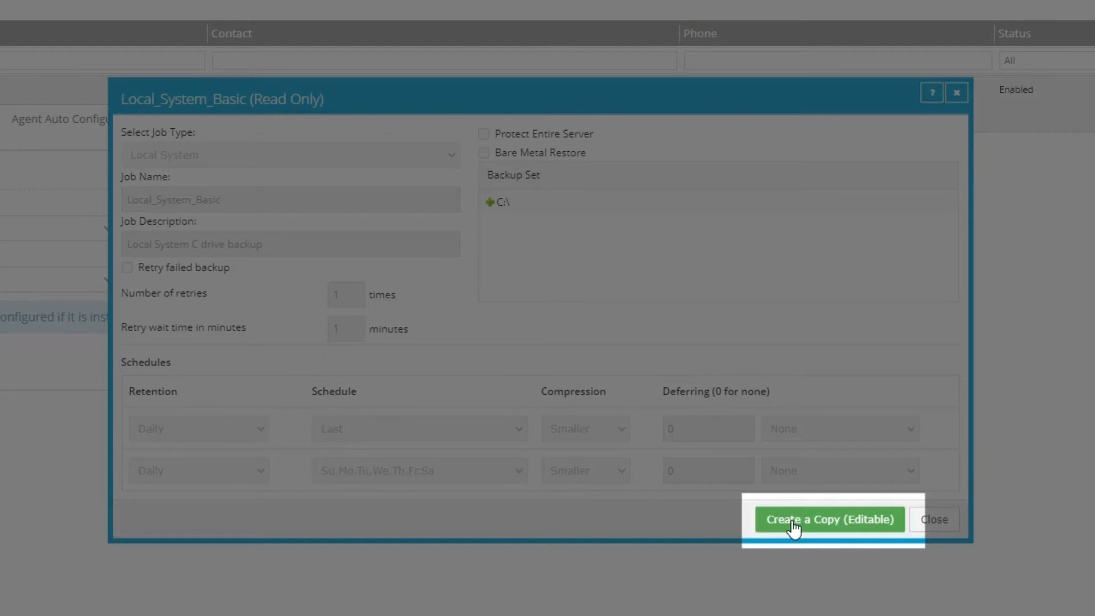
left_click(831, 519)
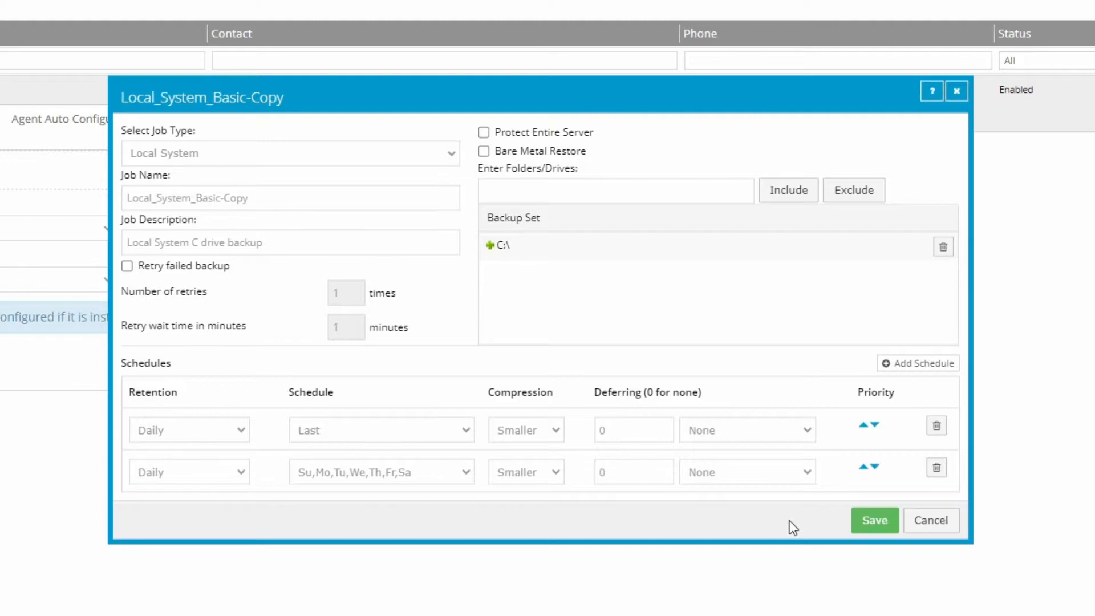
left_click(874, 520)
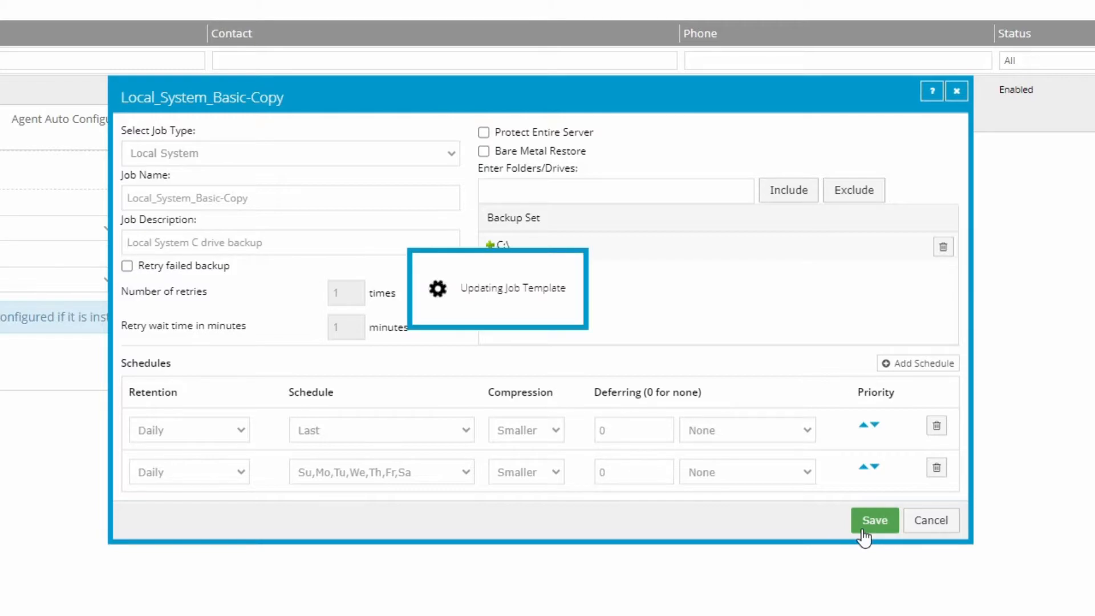
left_click(873, 520)
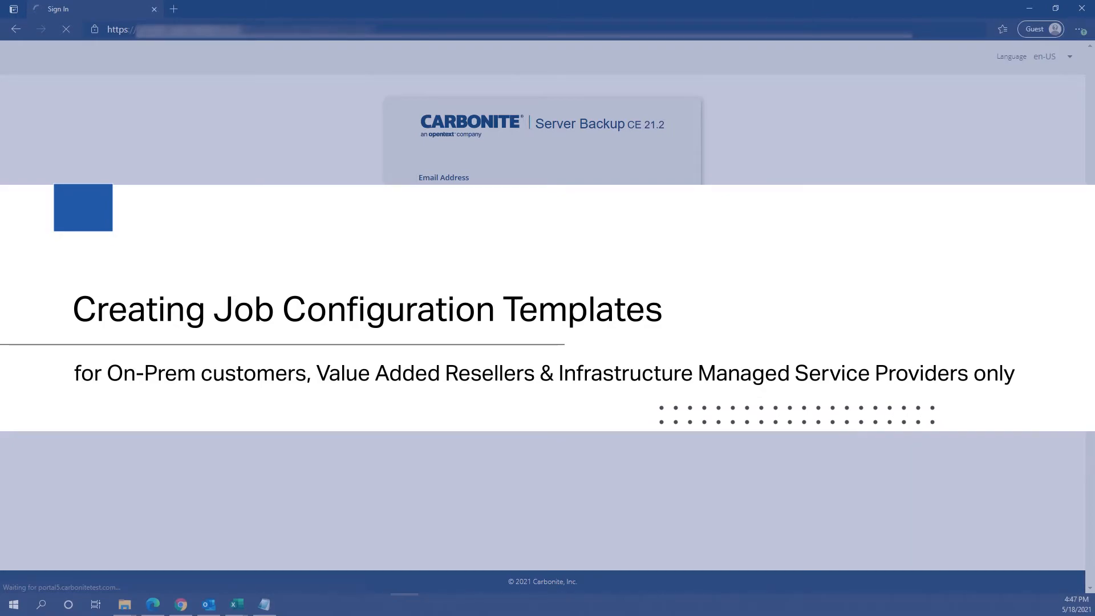
- Sign in and show the Global Settings job templates list with its Actions menu
left_click(542, 271)
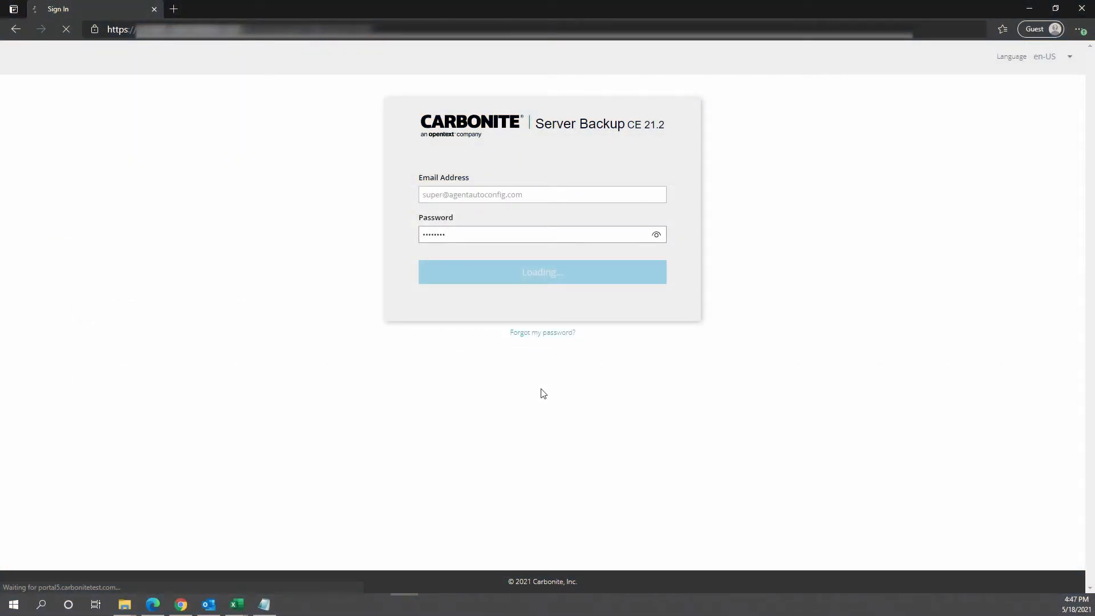
left_click(543, 272)
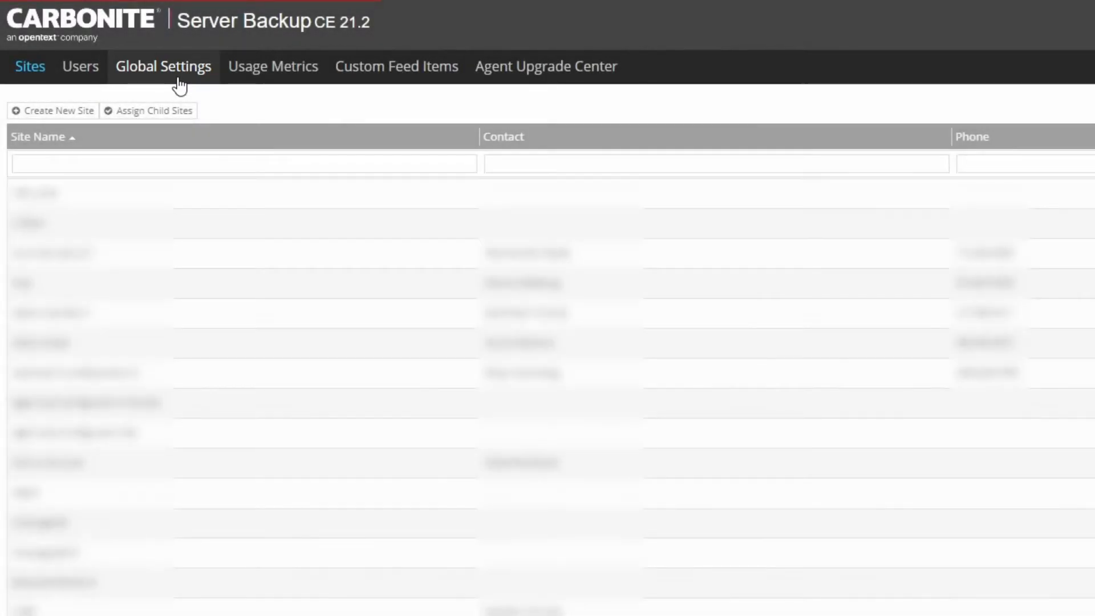
left_click(164, 67)
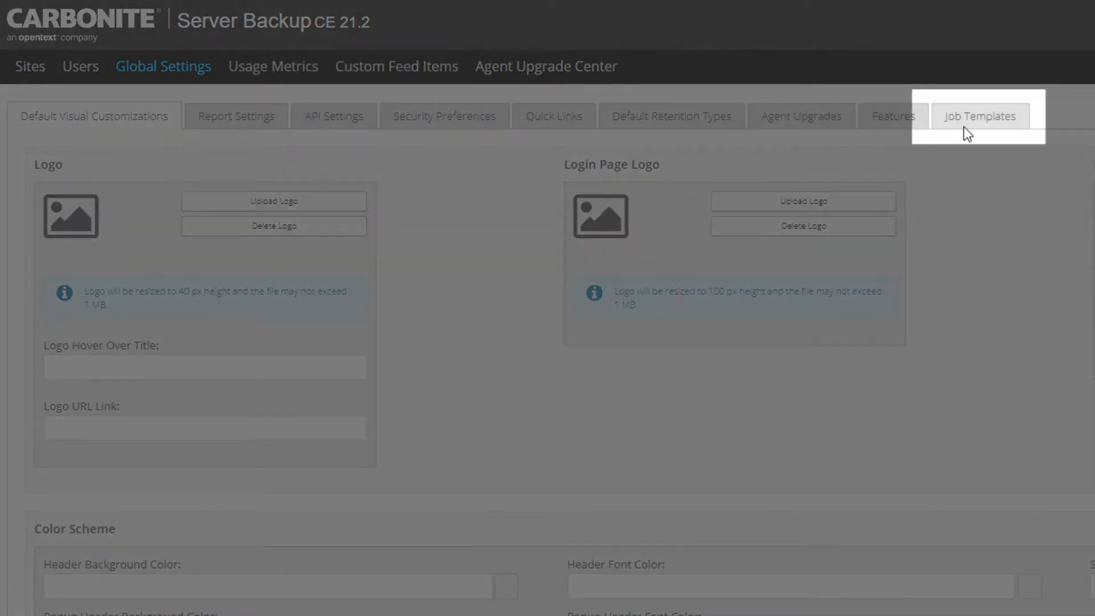
left_click(980, 116)
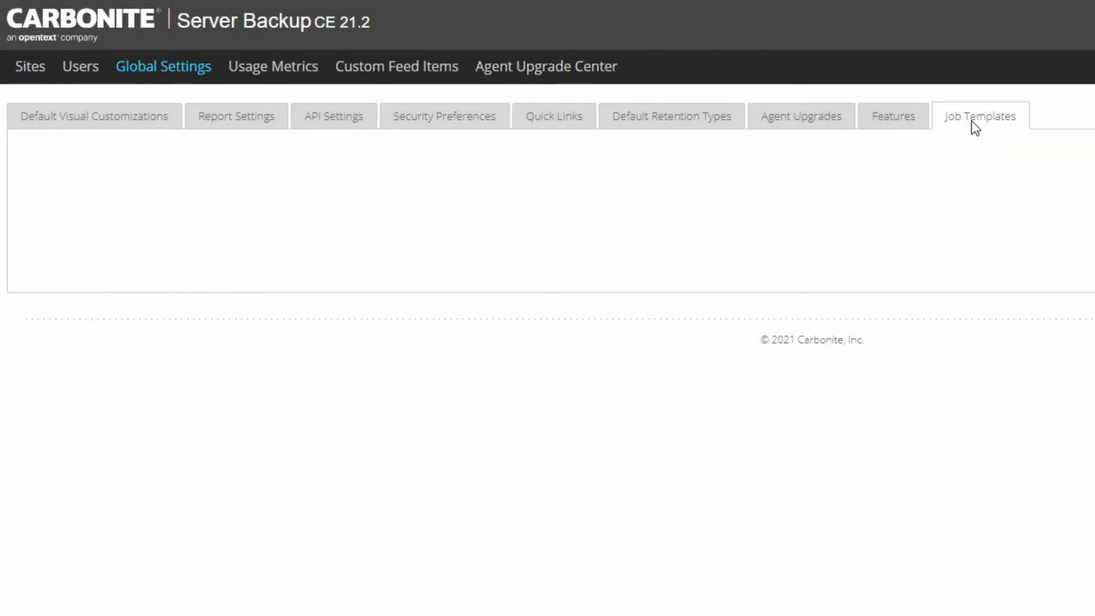
left_click(980, 117)
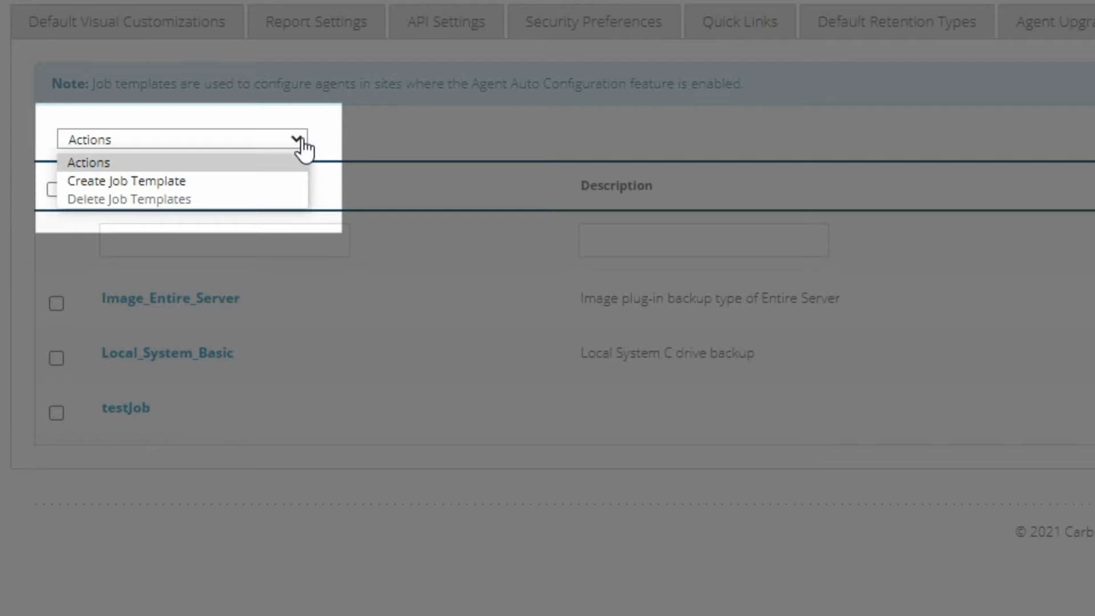
- Start a new Local System job template named Local_System_No_Temp with its description
left_click(122, 181)
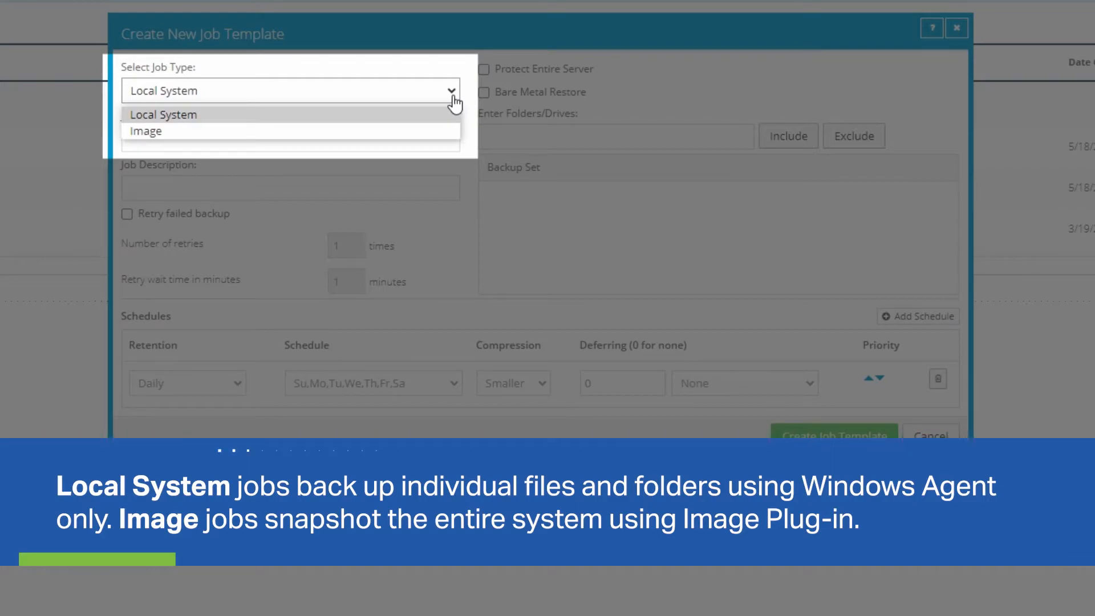
left_click(164, 114)
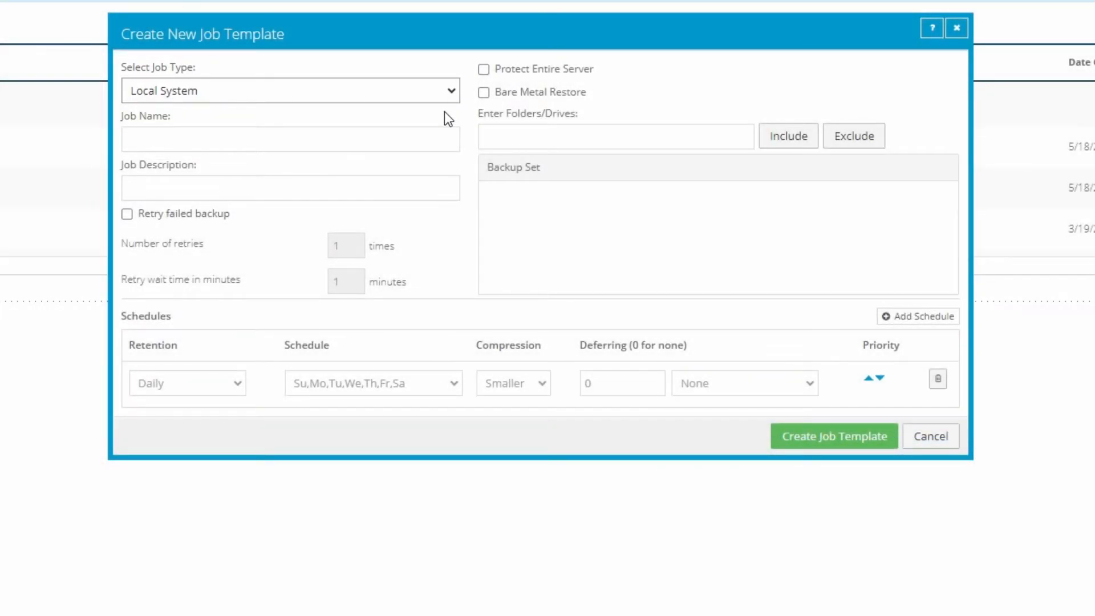
type("Lo")
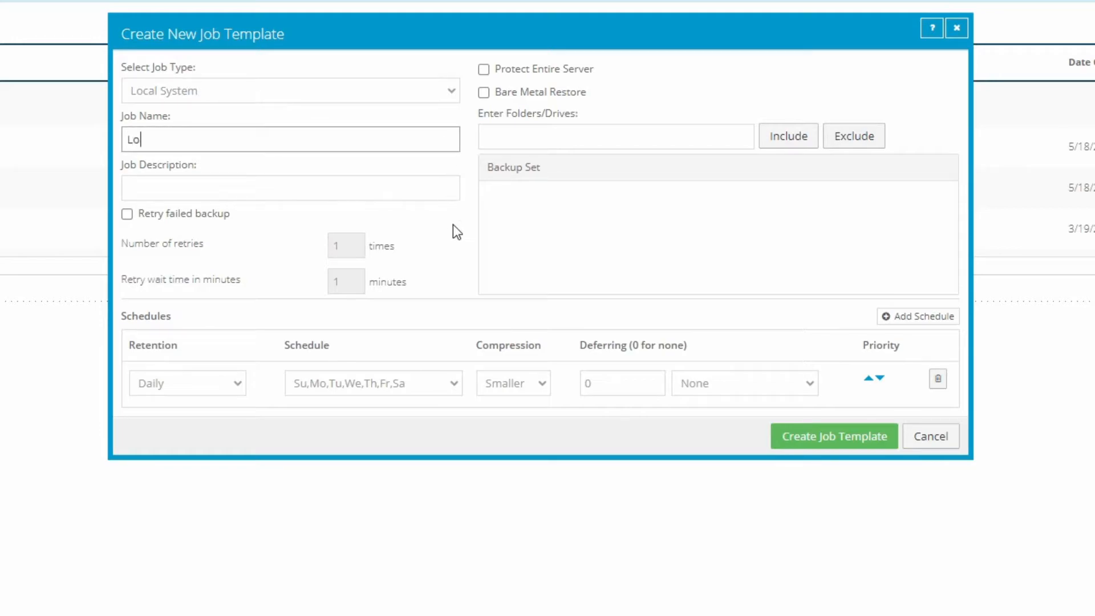
left_click(126, 215)
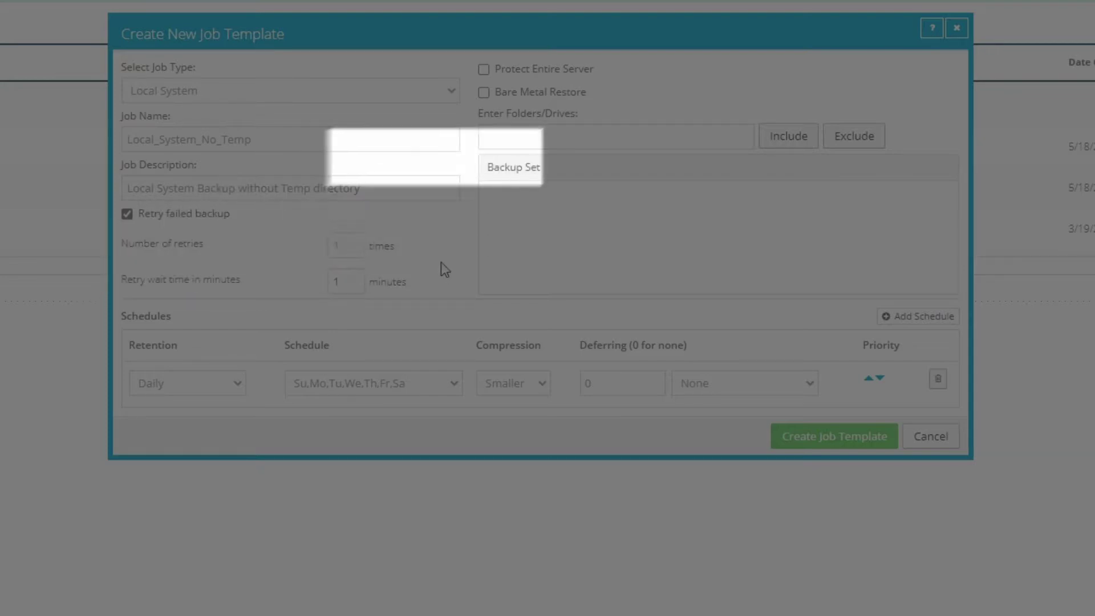
left_click(484, 91)
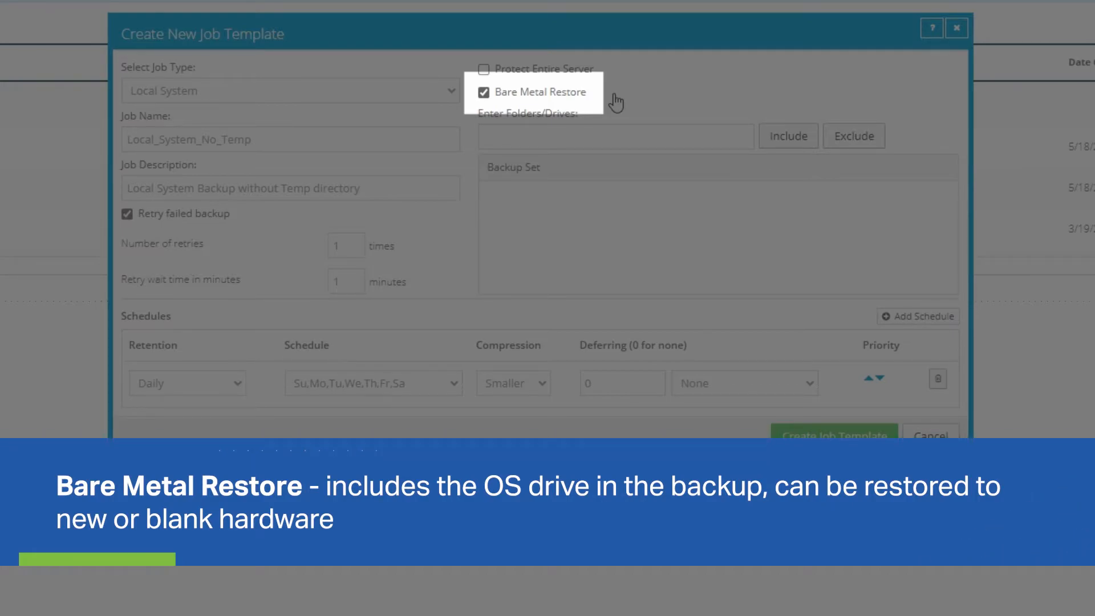
- Toggle Bare Metal Restore and Protect Entire Server to show their effect, leaving both off
left_click(483, 69)
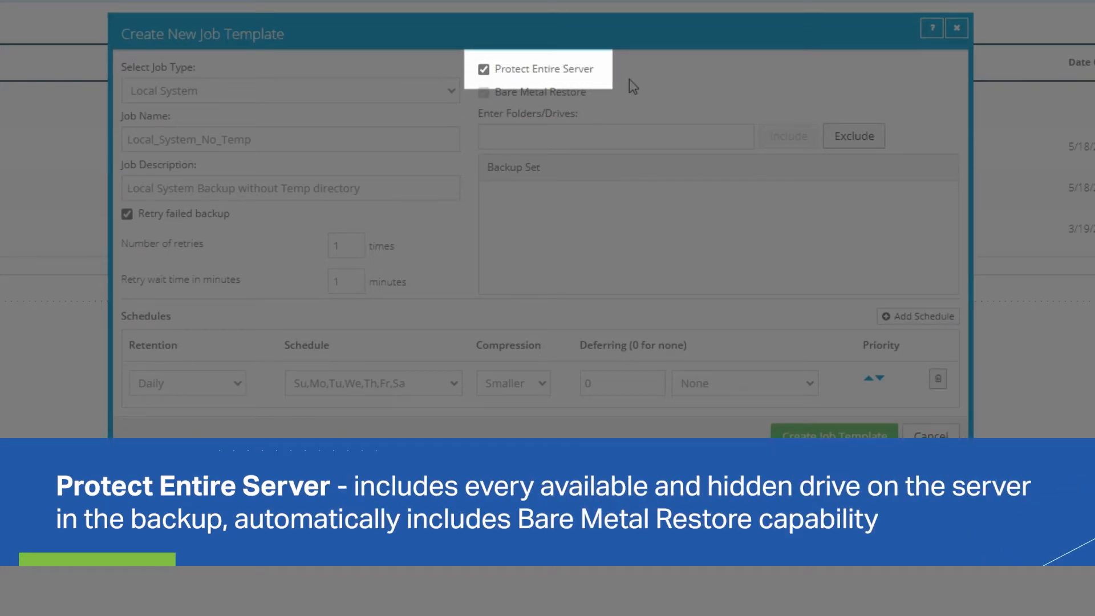
left_click(483, 68)
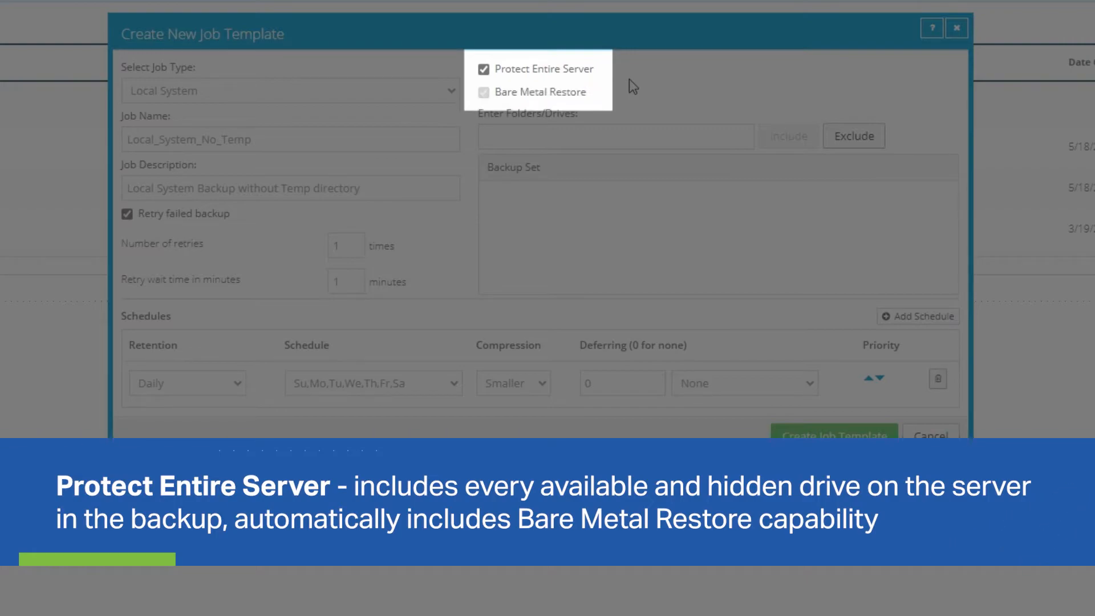
left_click(484, 68)
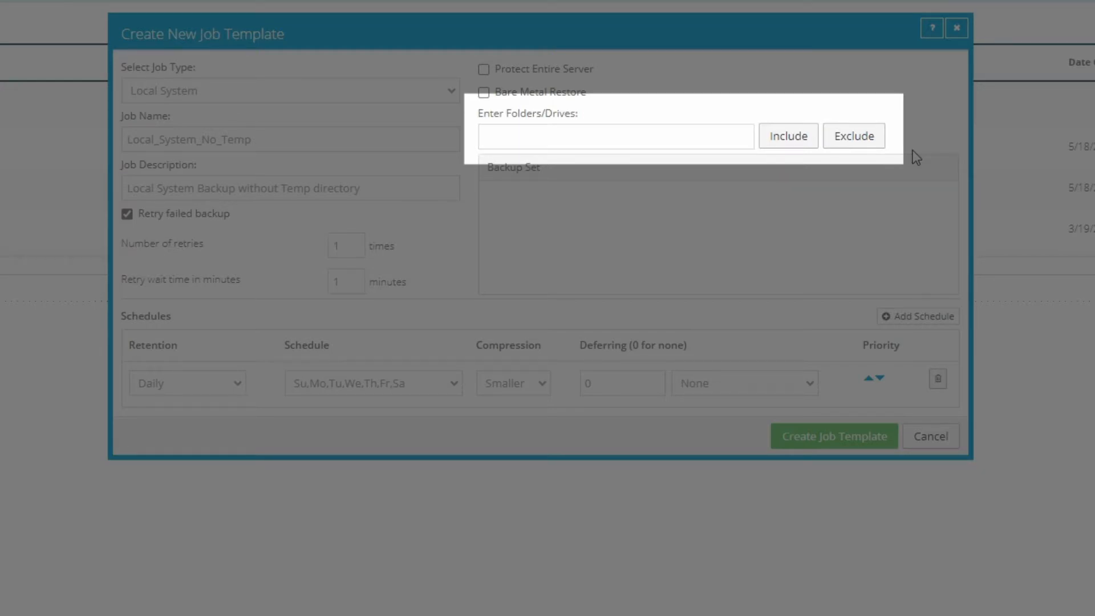
- Include C:\ and exclude C:\temp in the template's backup set
left_click(616, 137)
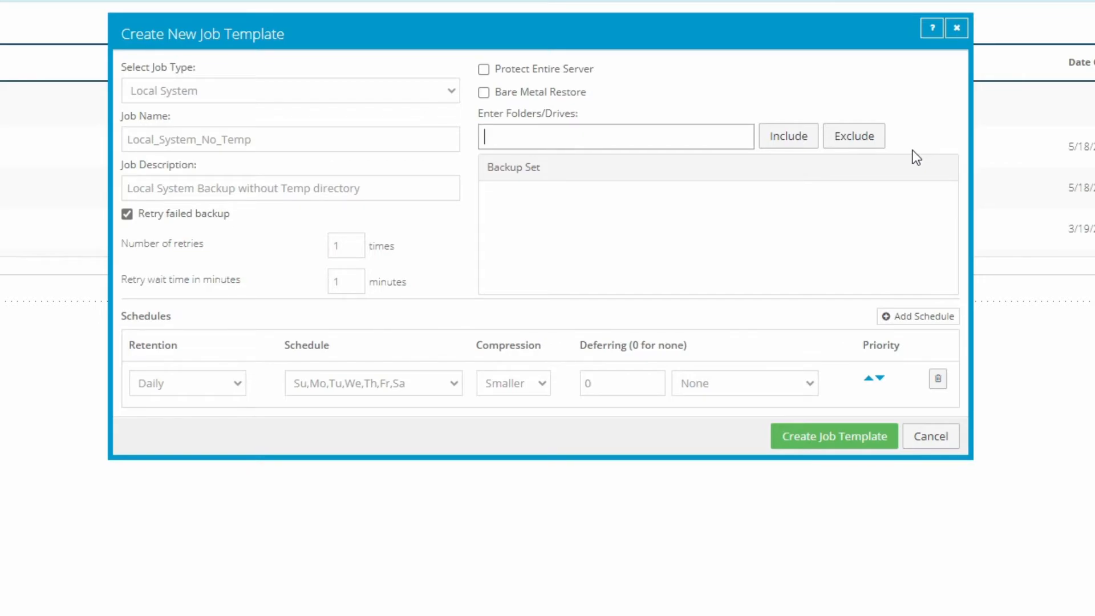
type("C:\\")
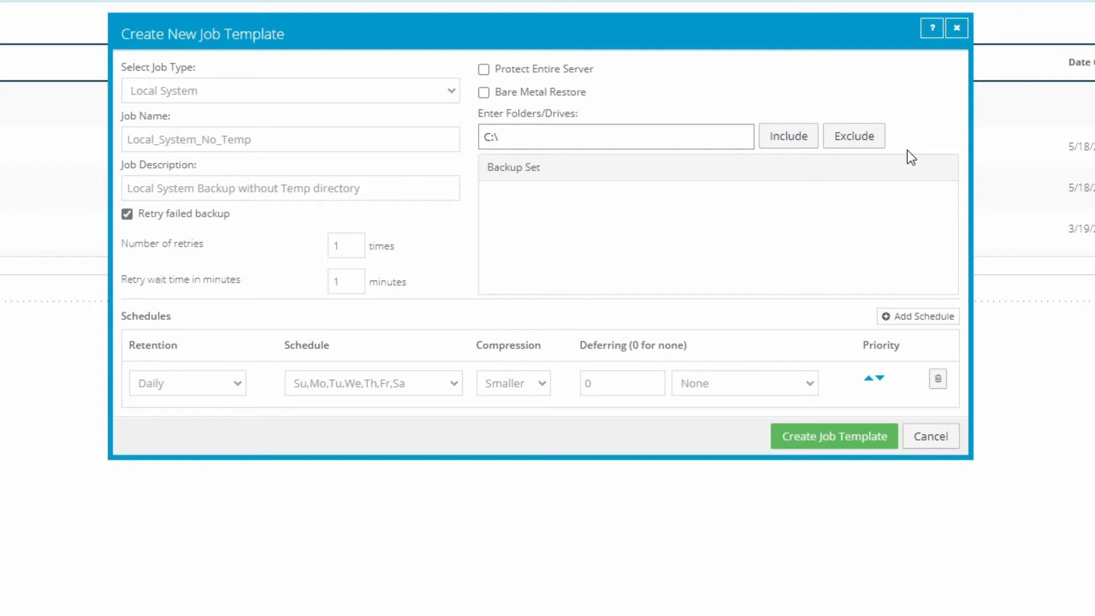
left_click(787, 135)
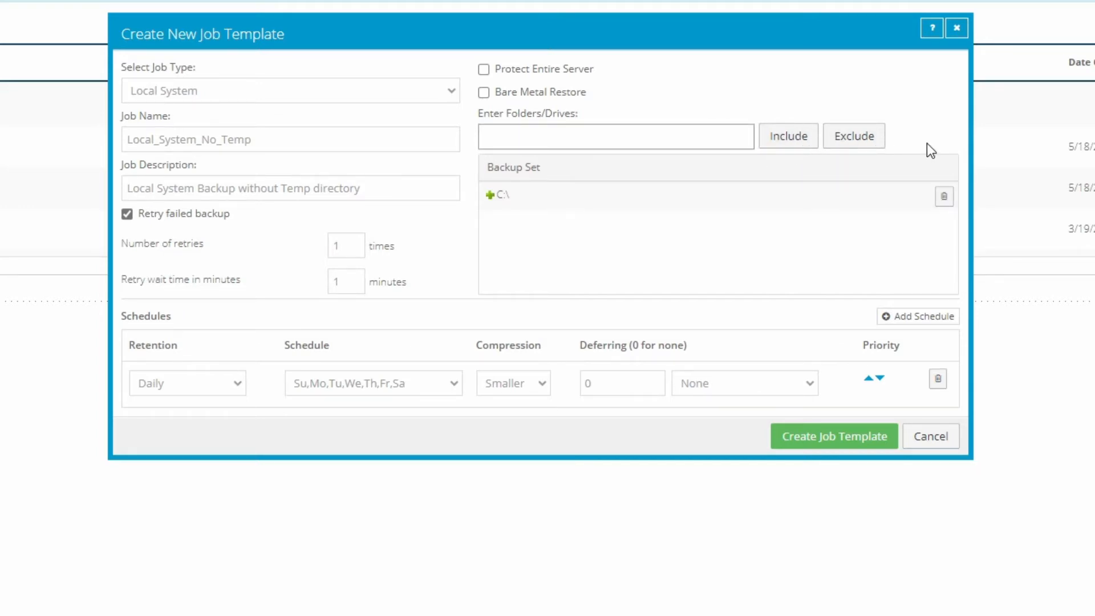
type("C:\\temp")
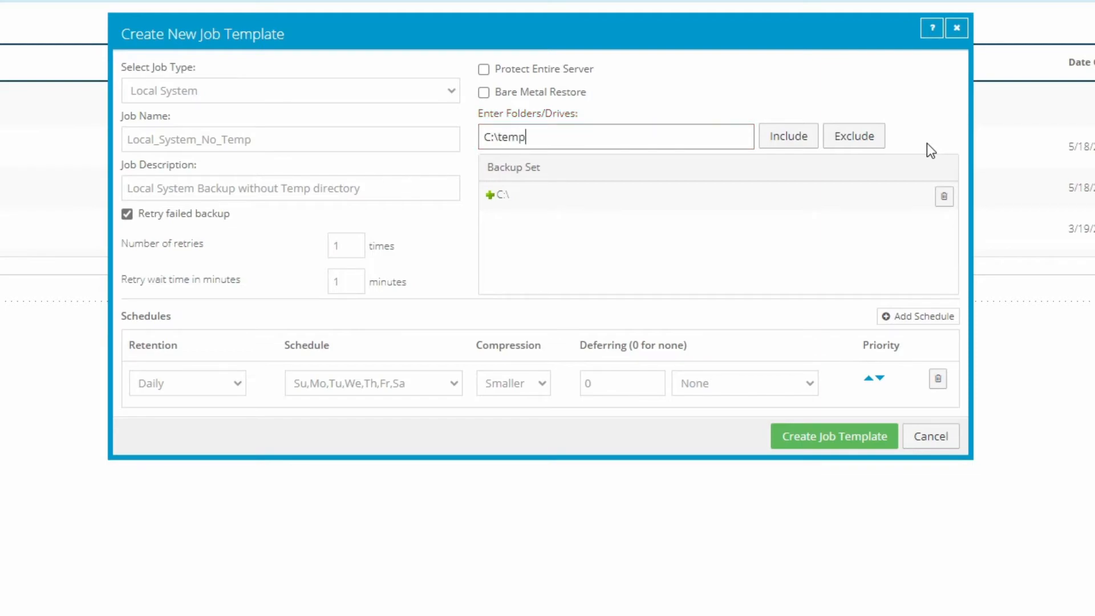
mouse_move(894, 145)
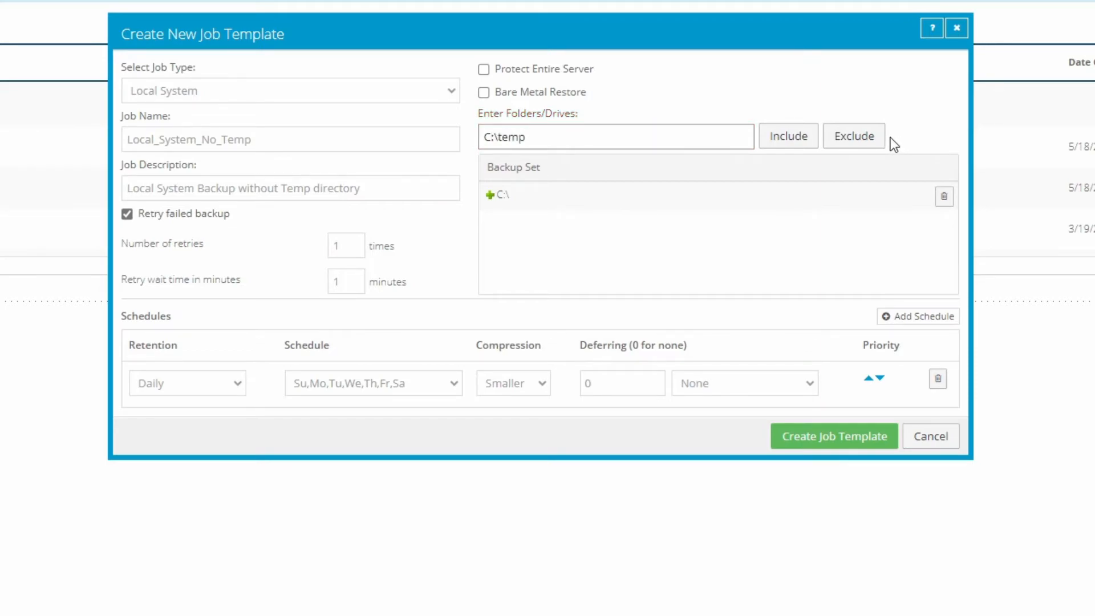
left_click(853, 136)
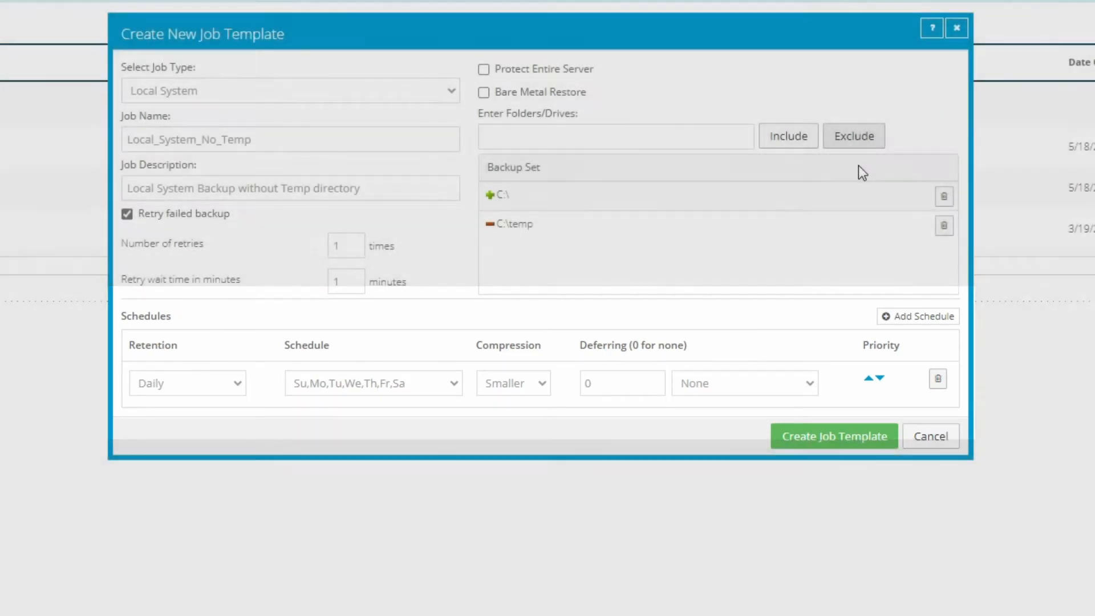
left_click(372, 383)
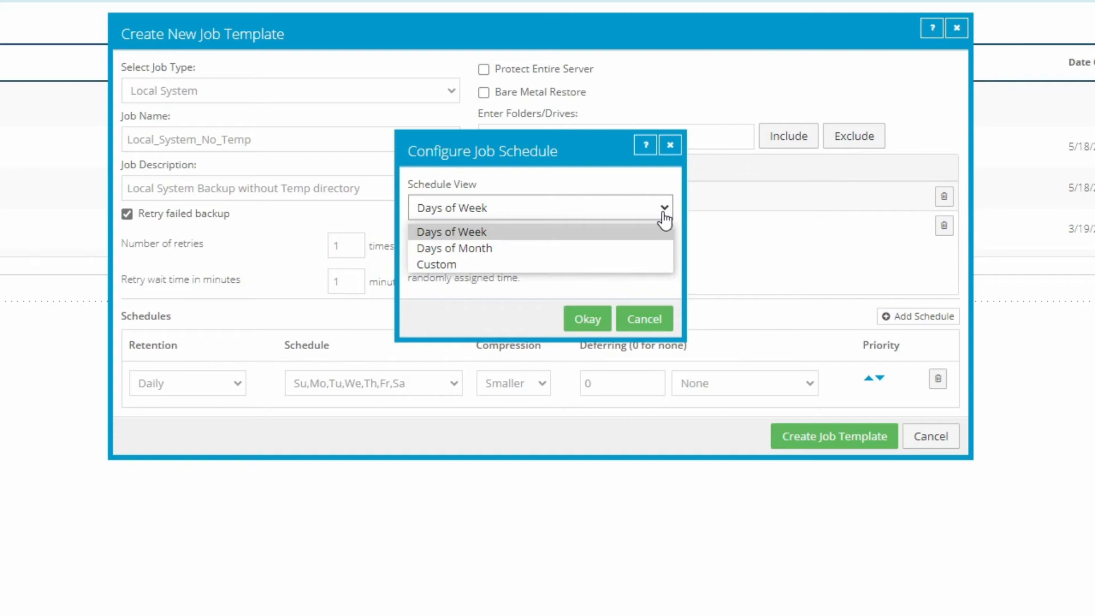
- Set the schedule to Days of Month, running on the 15th and the last day
left_click(454, 248)
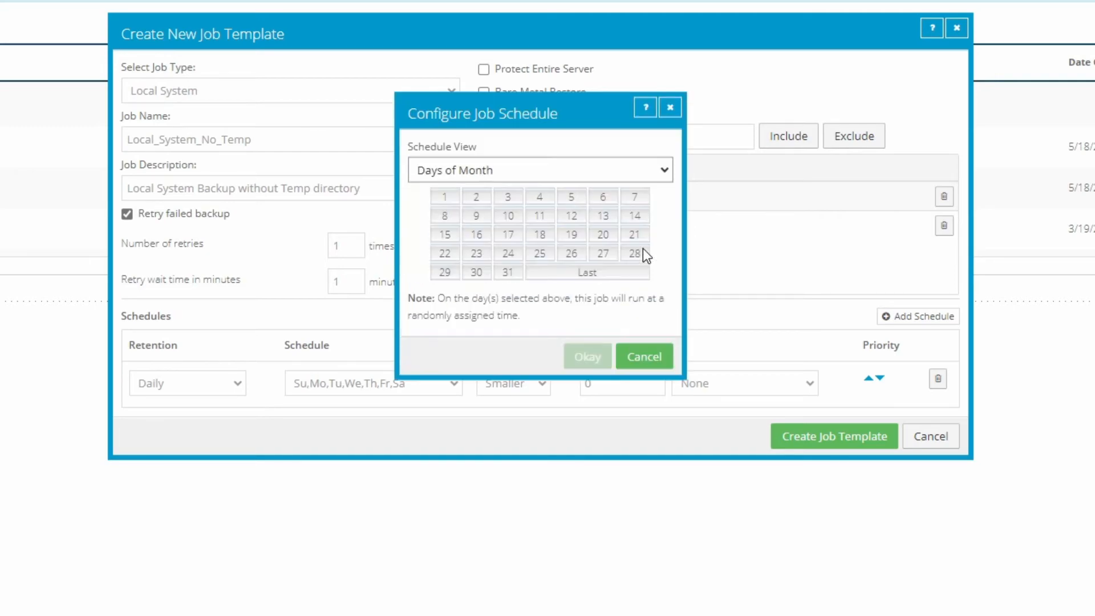
left_click(445, 234)
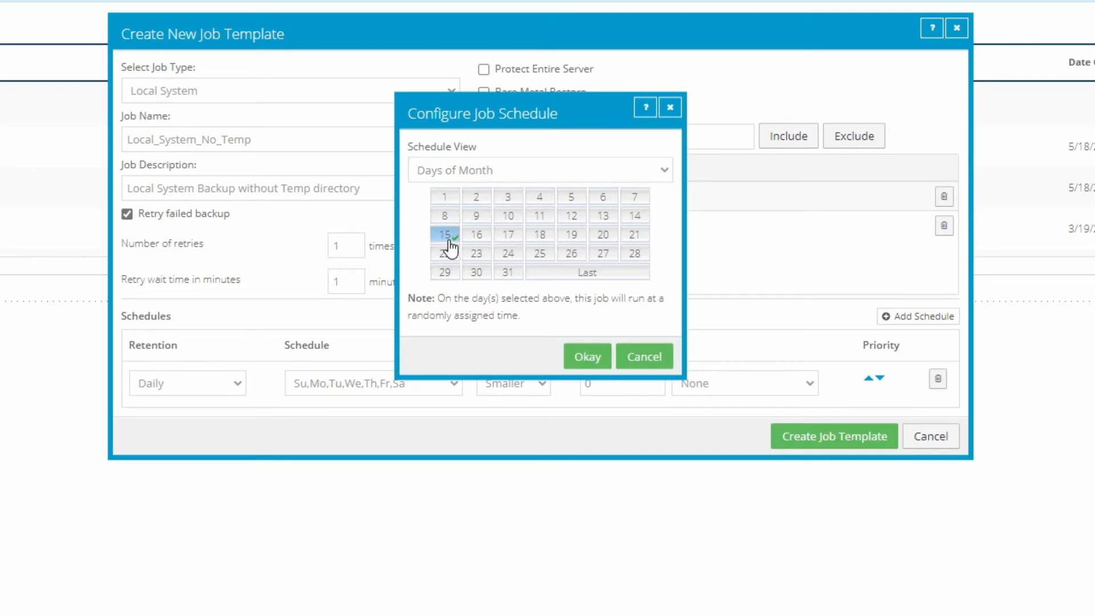
mouse_move(479, 262)
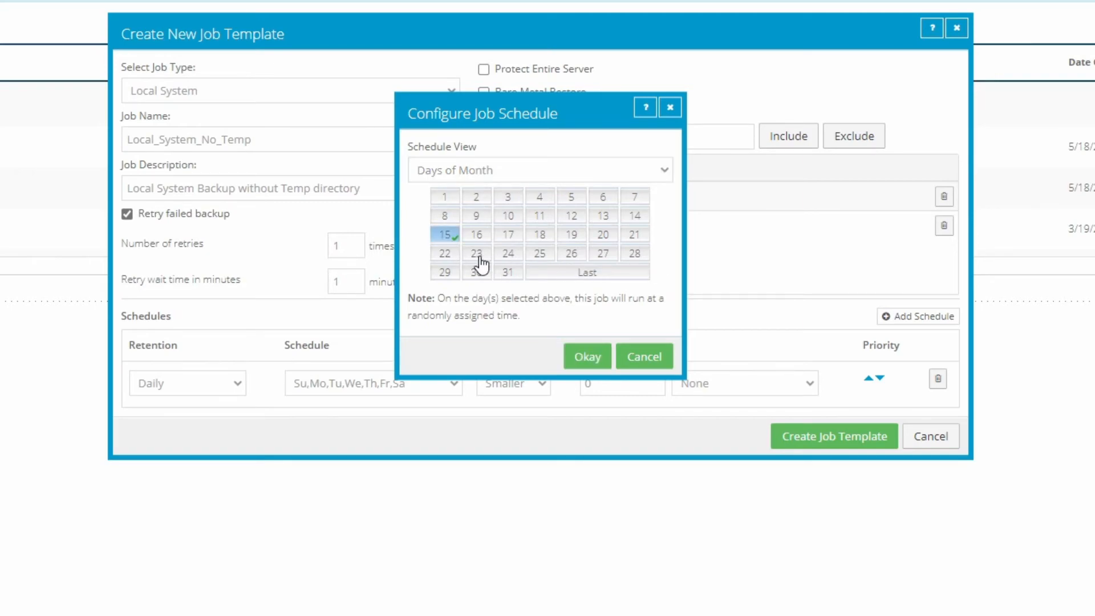
left_click(587, 271)
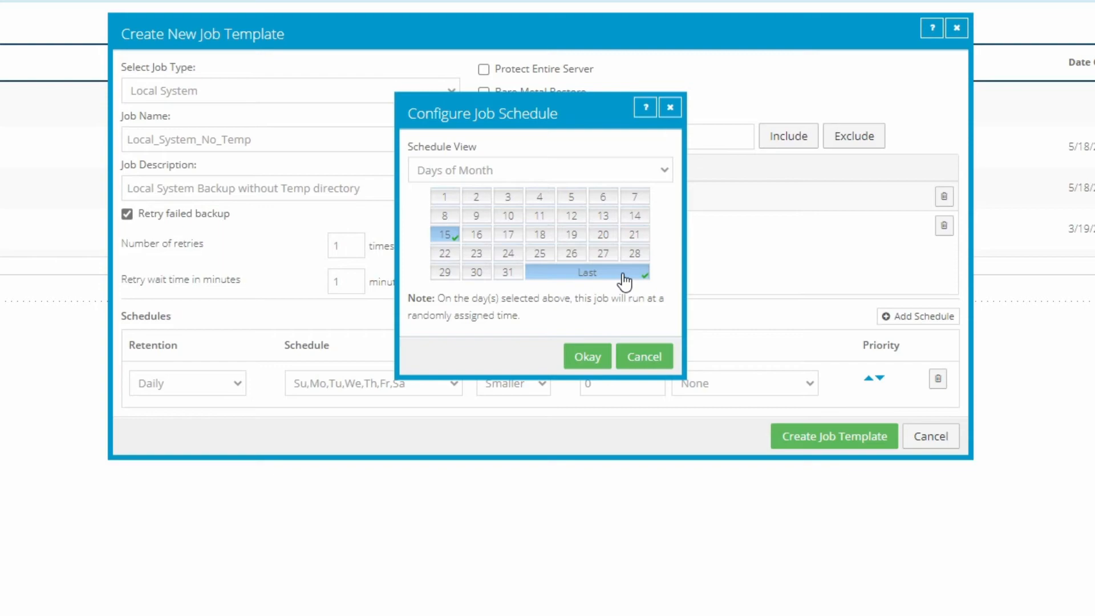
mouse_move(617, 336)
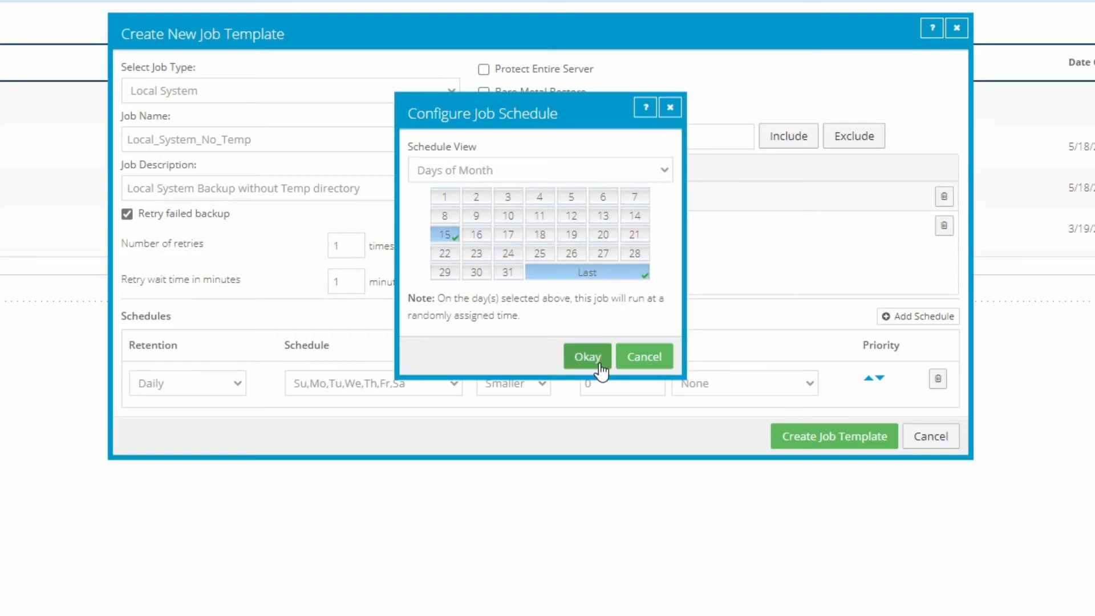
left_click(587, 356)
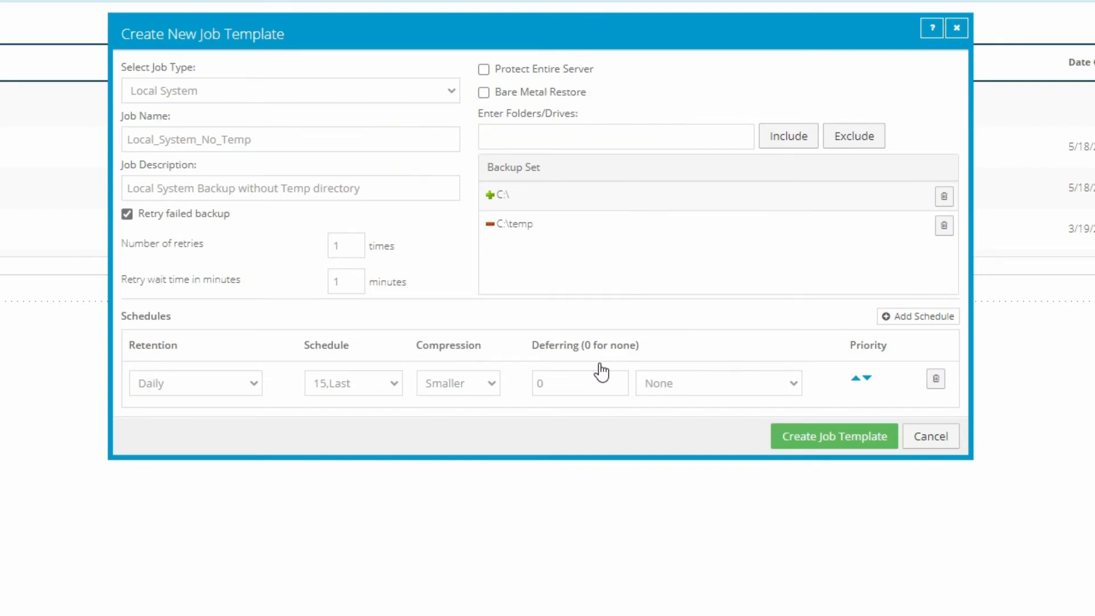
mouse_move(400, 394)
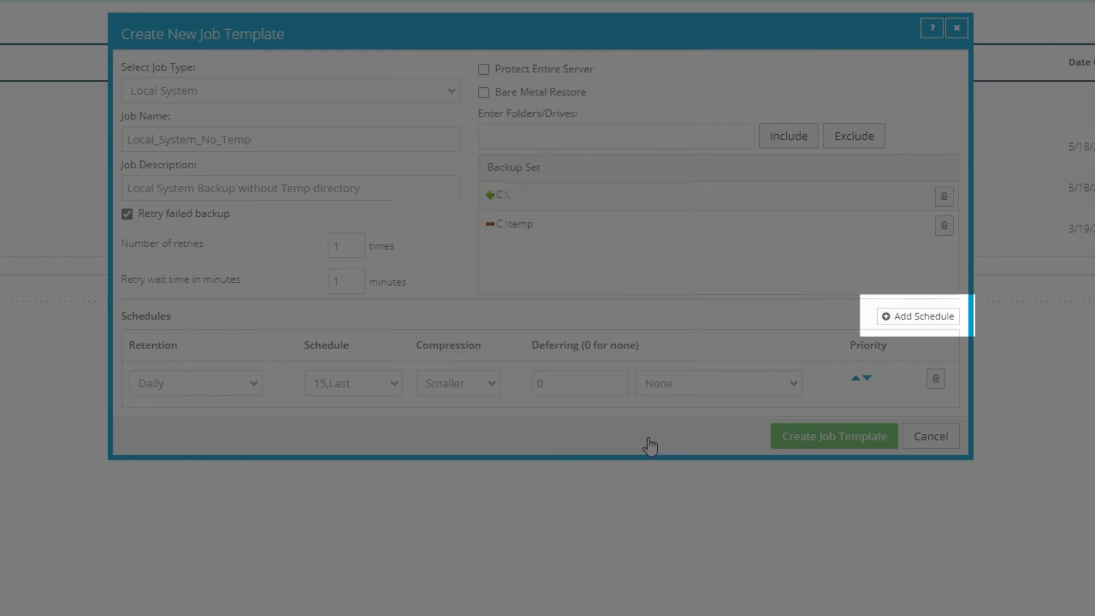
- Remove the extra schedule row and create the Local_System_No_Temp job template
left_click(921, 316)
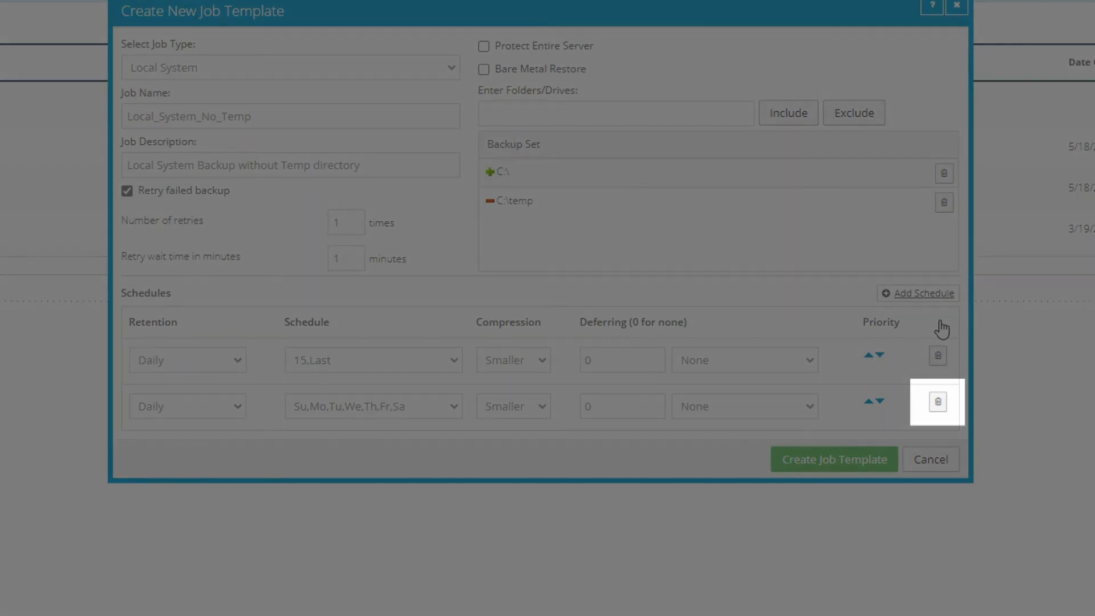
left_click(937, 402)
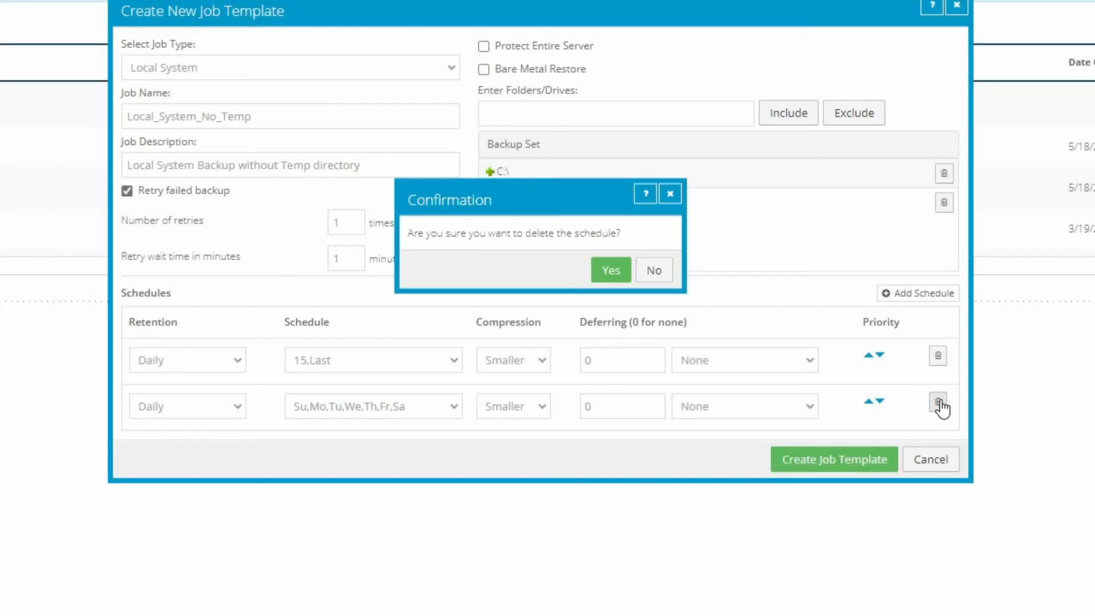
left_click(610, 269)
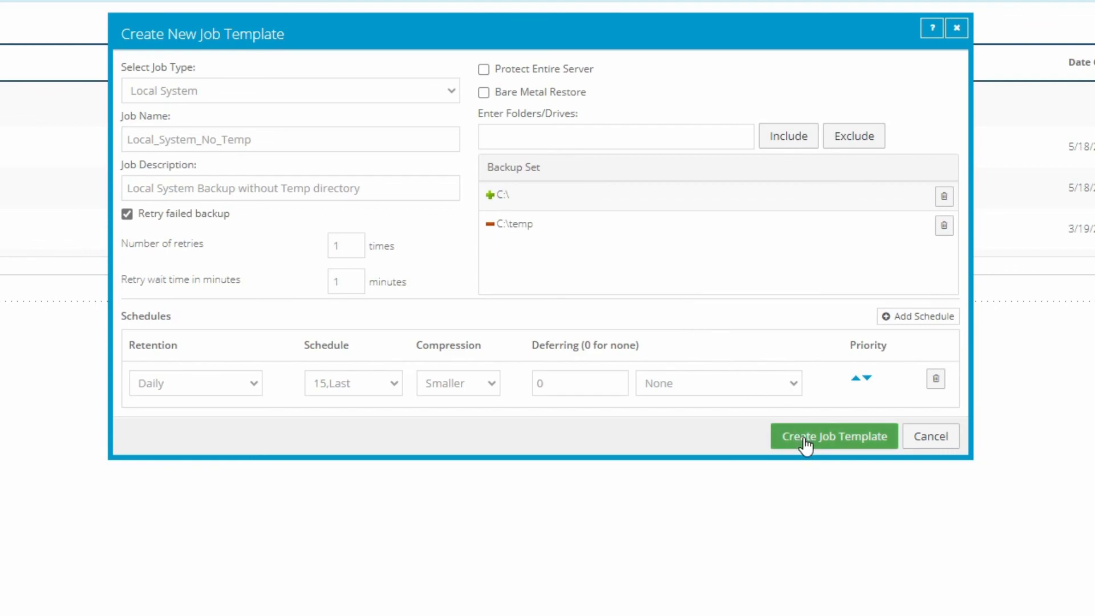
left_click(834, 435)
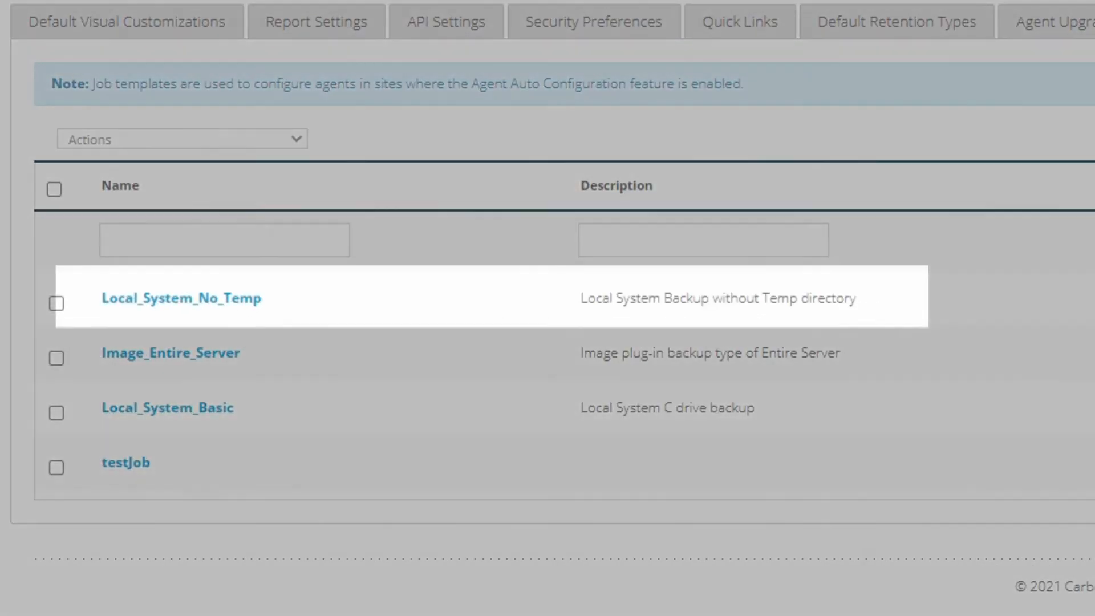
mouse_move(134, 312)
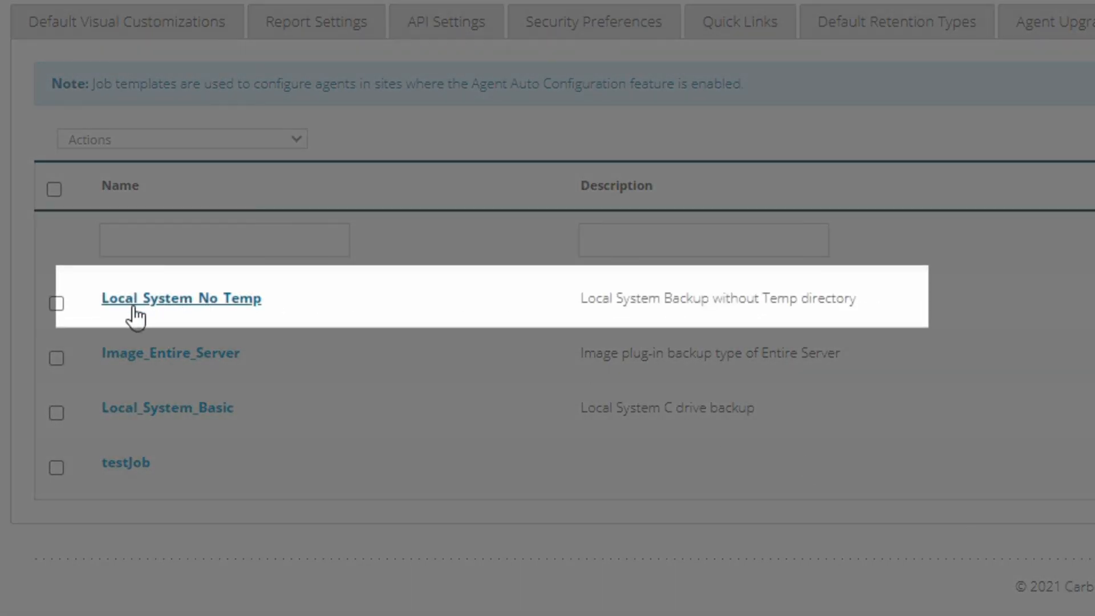